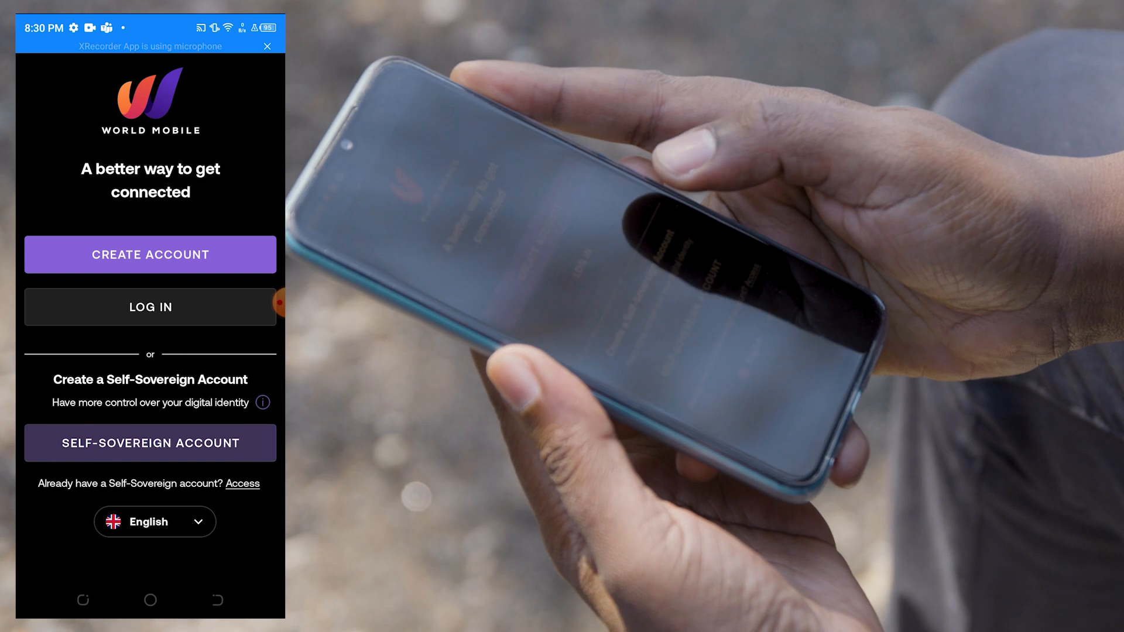
# Step: Choose to log in with an existing account and fill the username and saved PIN via autofill
pyautogui.click(150, 307)
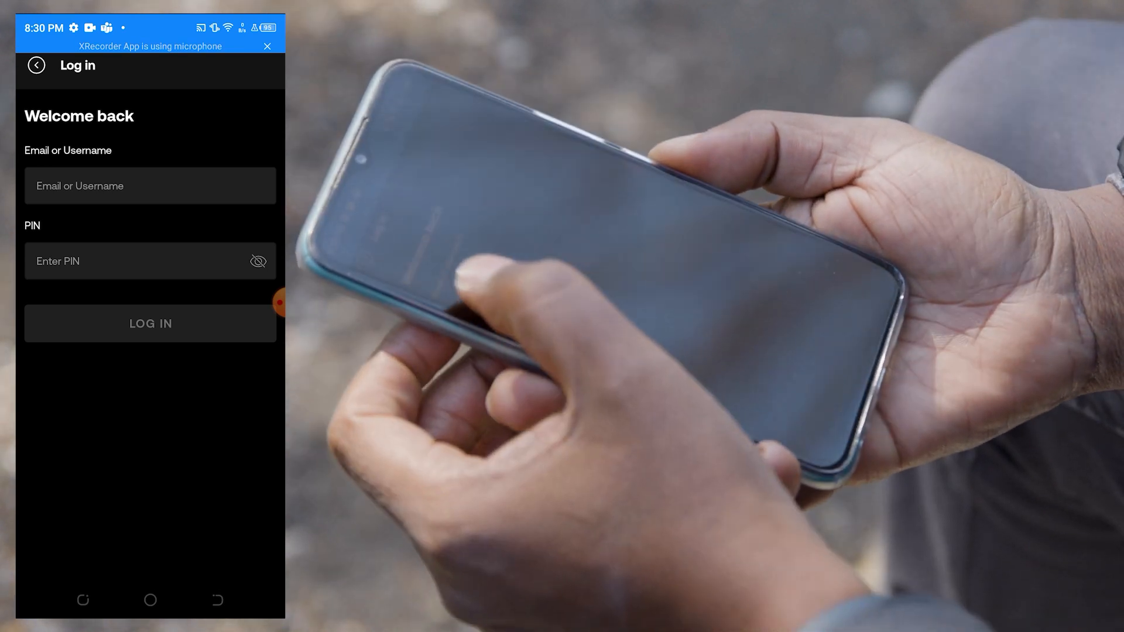
pyautogui.click(150, 185)
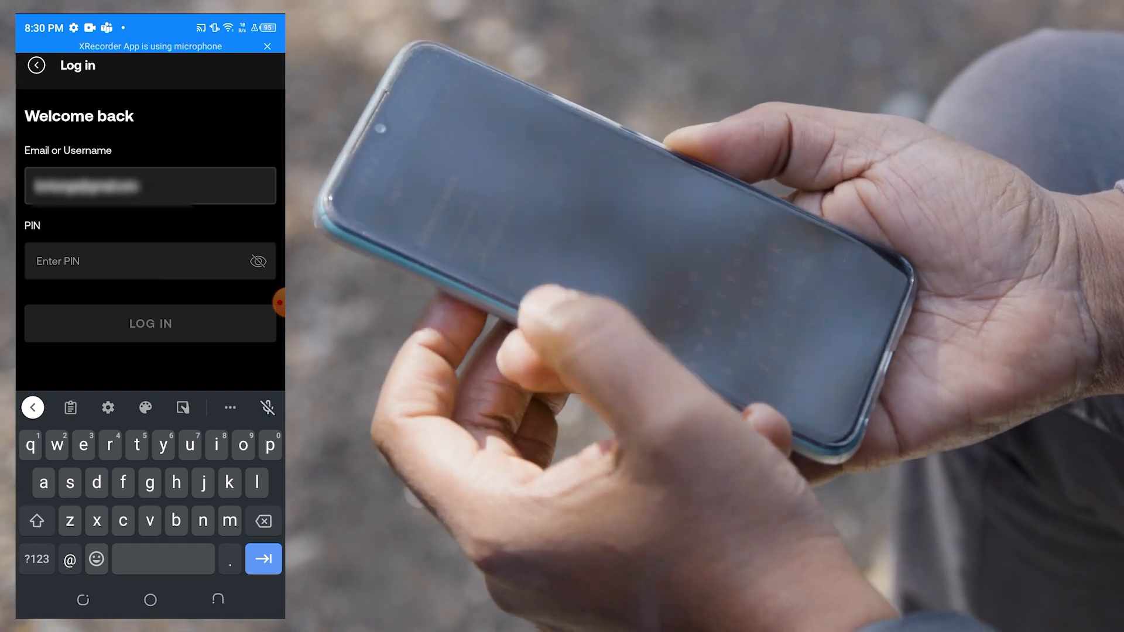
pyautogui.click(135, 261)
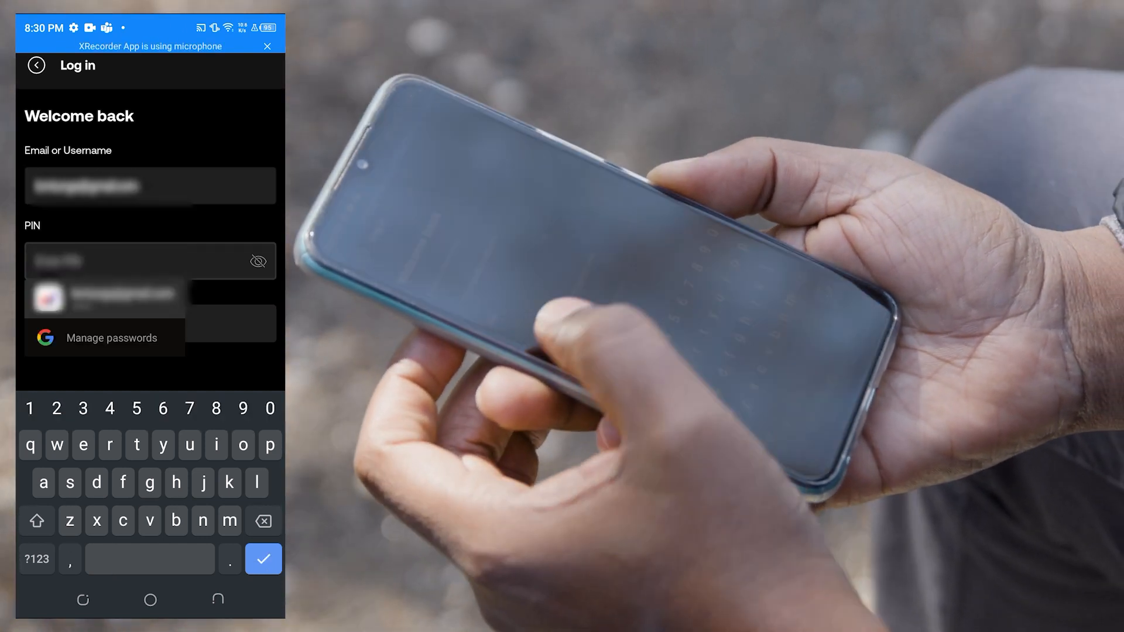
pyautogui.click(106, 298)
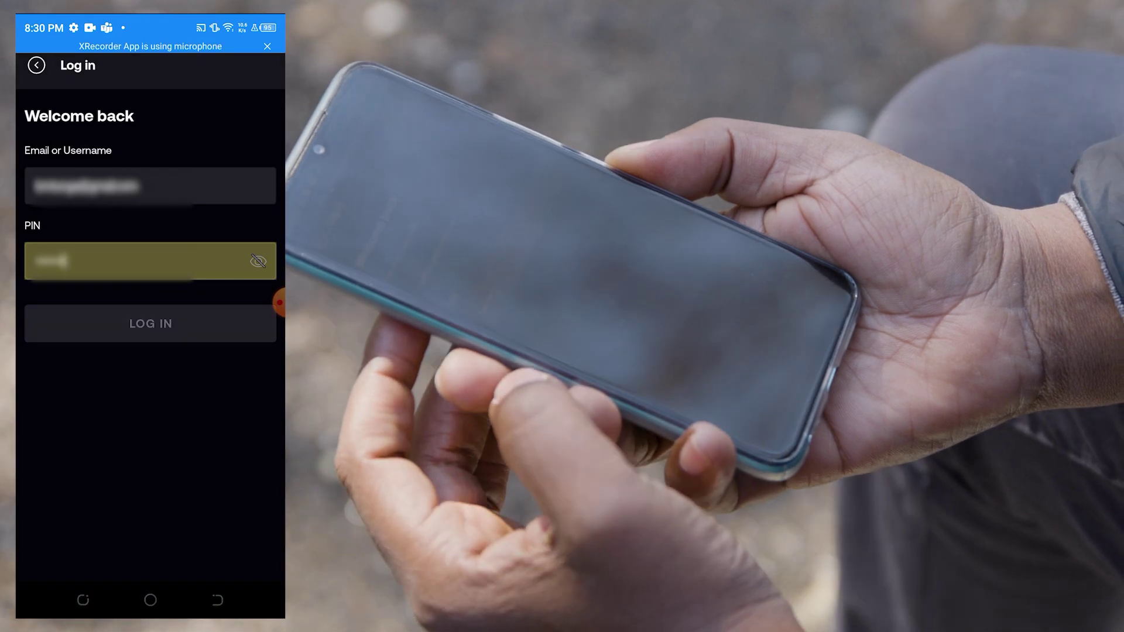
pyautogui.click(150, 323)
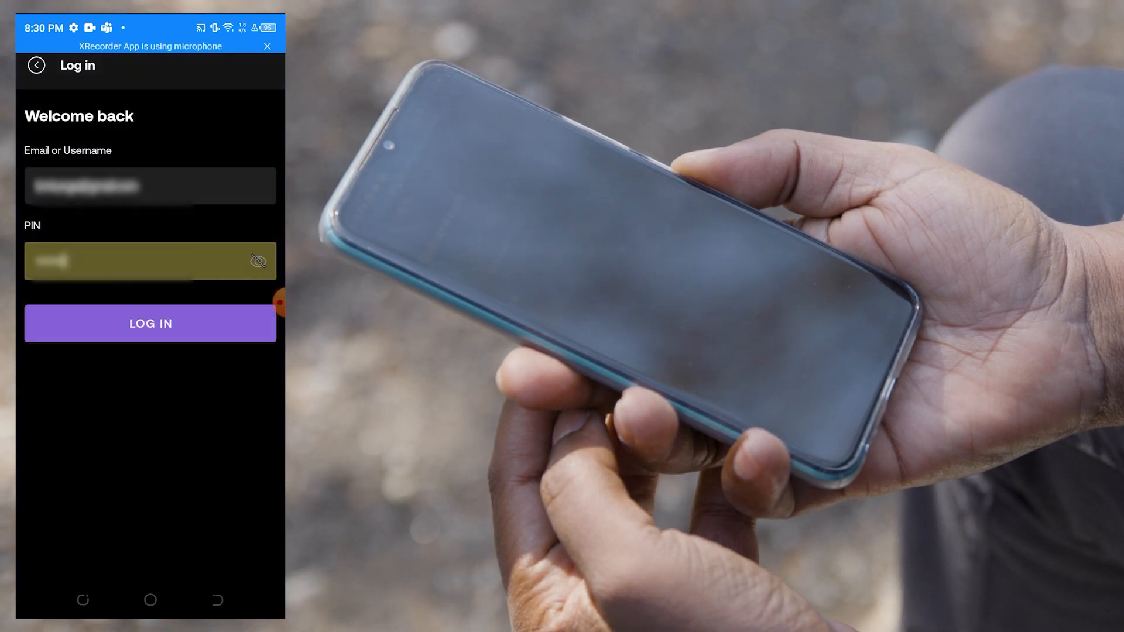
# Step: Submit the login, skip the fingerprint offer and save the World Mobile Premium Wi-Fi network
pyautogui.click(150, 323)
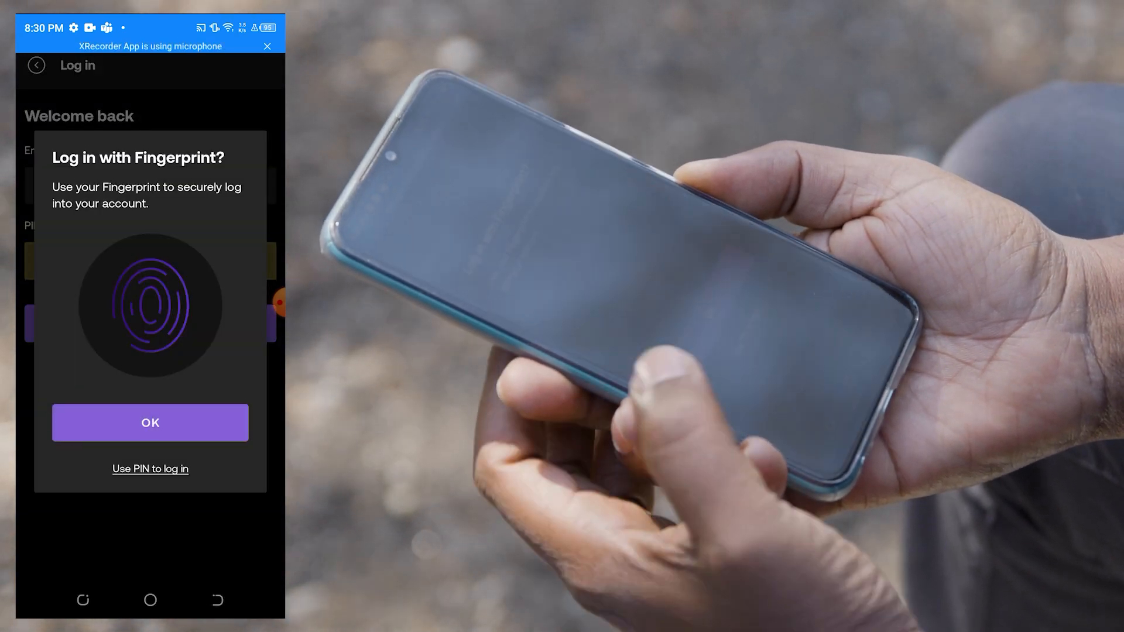
pyautogui.click(150, 423)
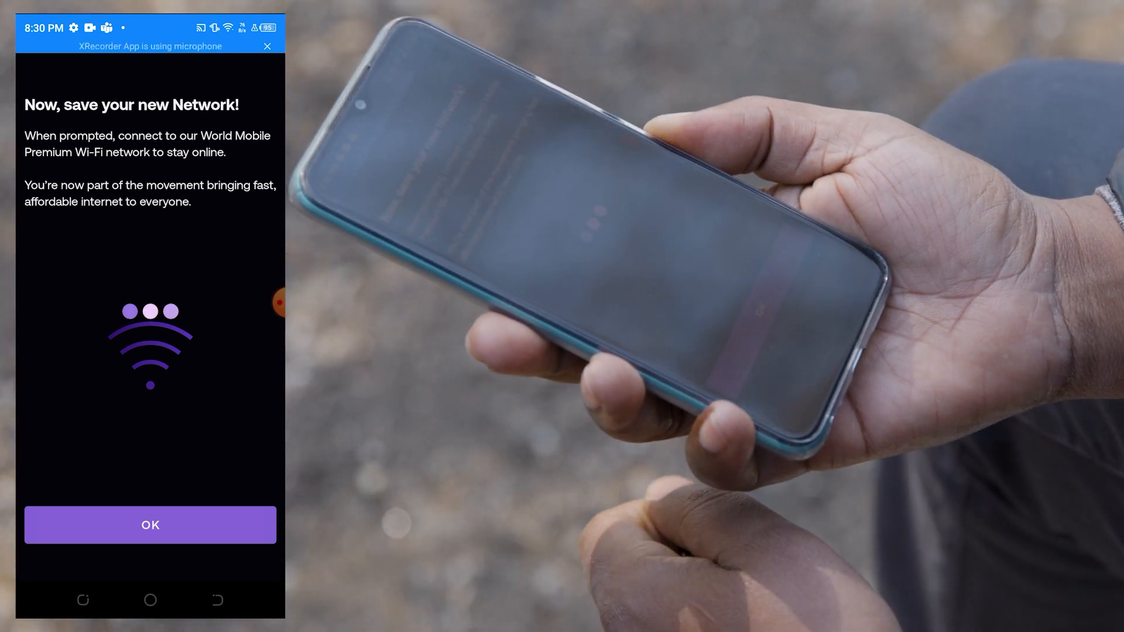
pyautogui.click(150, 524)
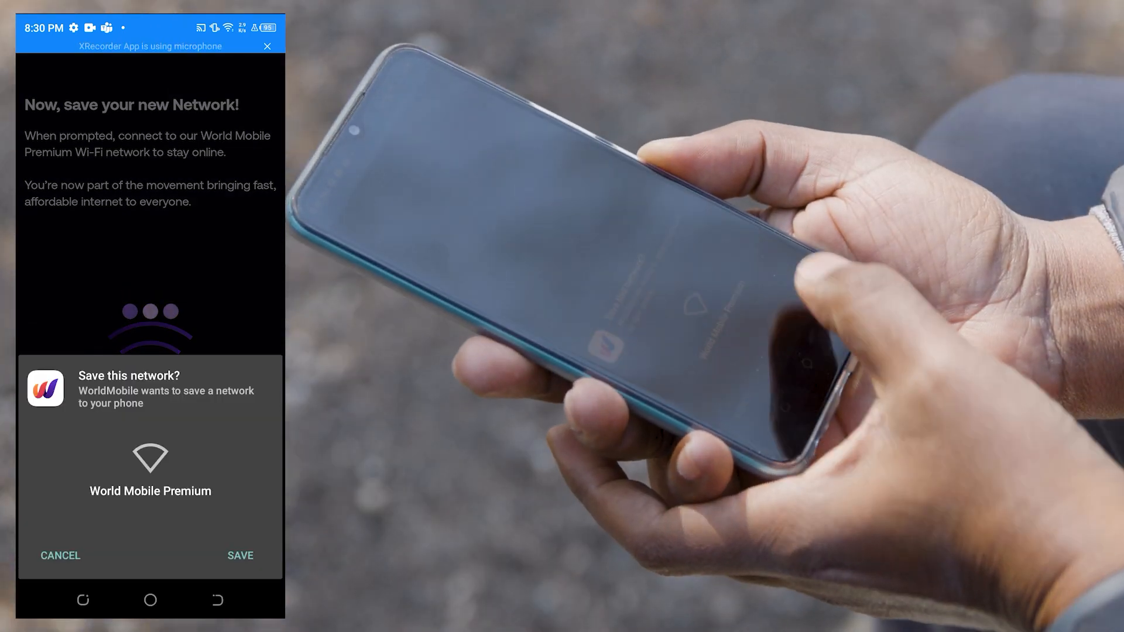
pyautogui.click(239, 555)
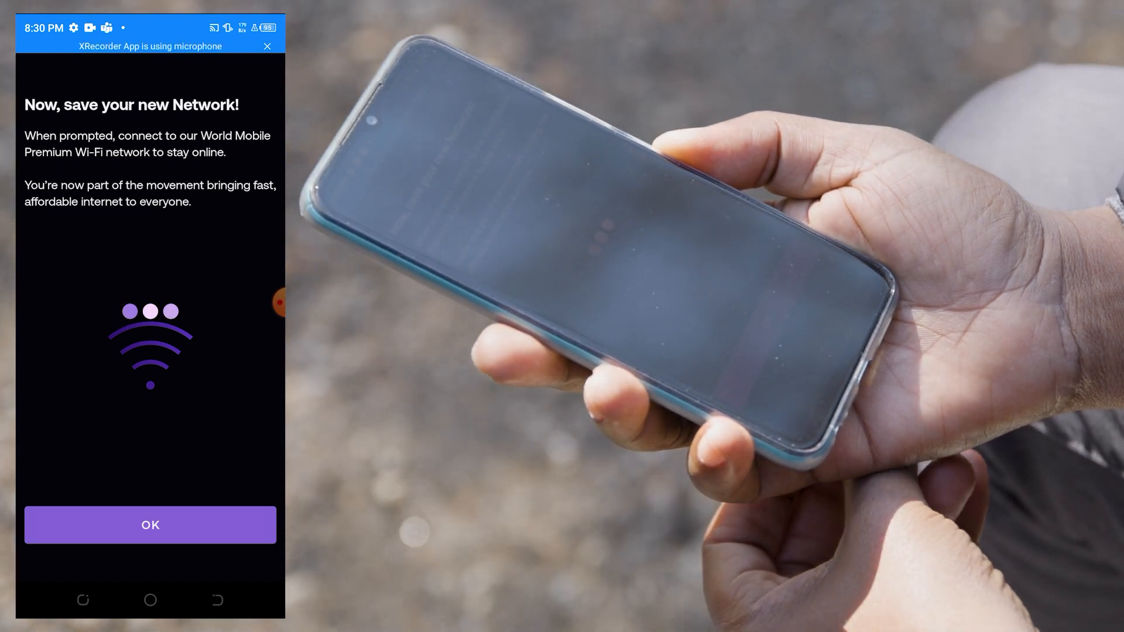
# Step: Finish network setup, glance at Add Credit and return to Home showing 7.34 MB and 527 WUCTZ
pyautogui.click(150, 524)
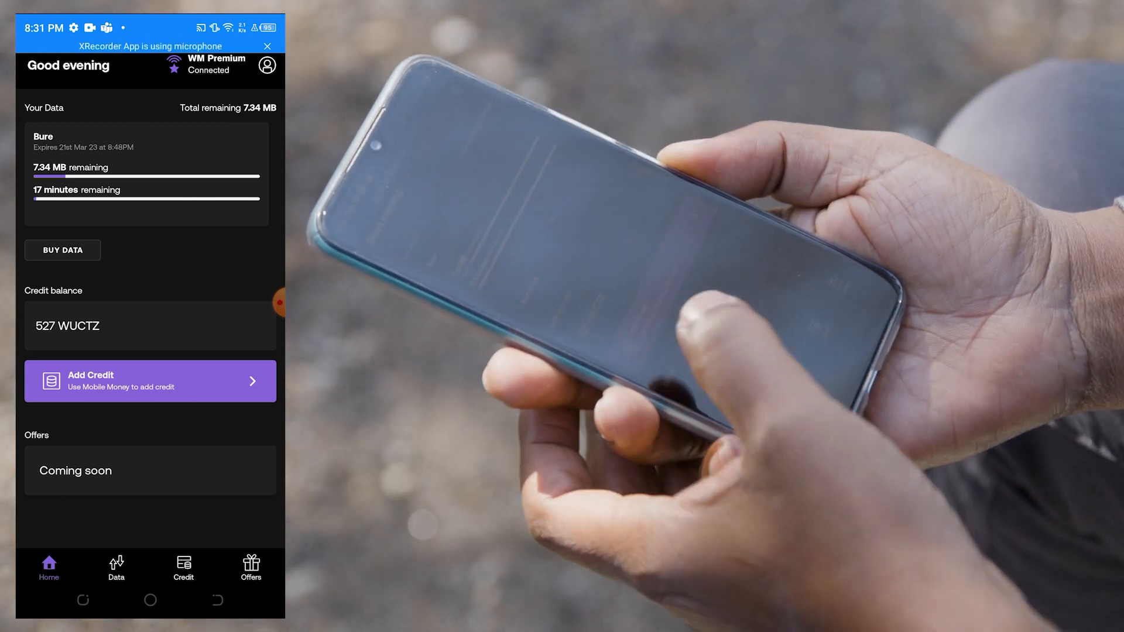
pyautogui.click(150, 381)
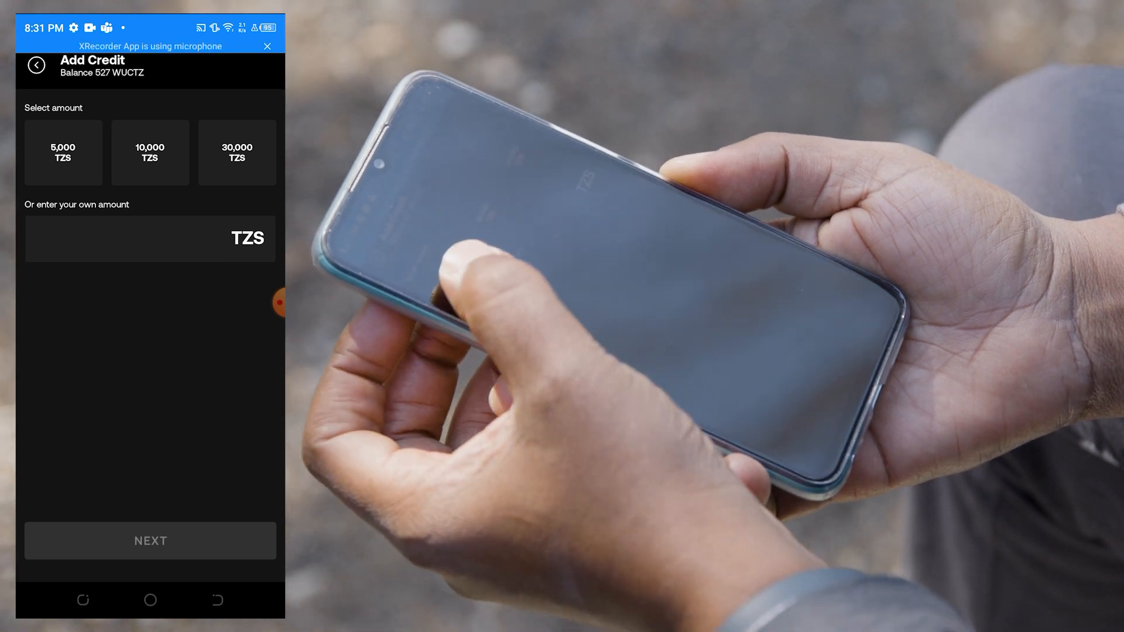
pyautogui.click(36, 65)
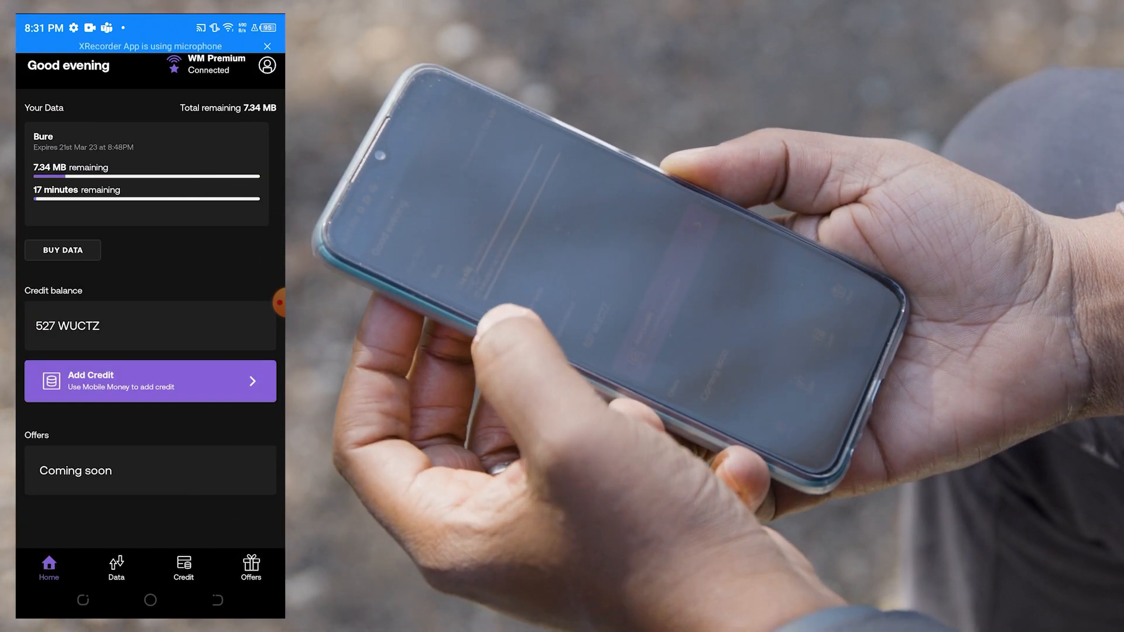
# Step: Attempt the free Bure 50MB bundle twice, dismissing the 'free bundle already in use' notice each time
pyautogui.click(116, 567)
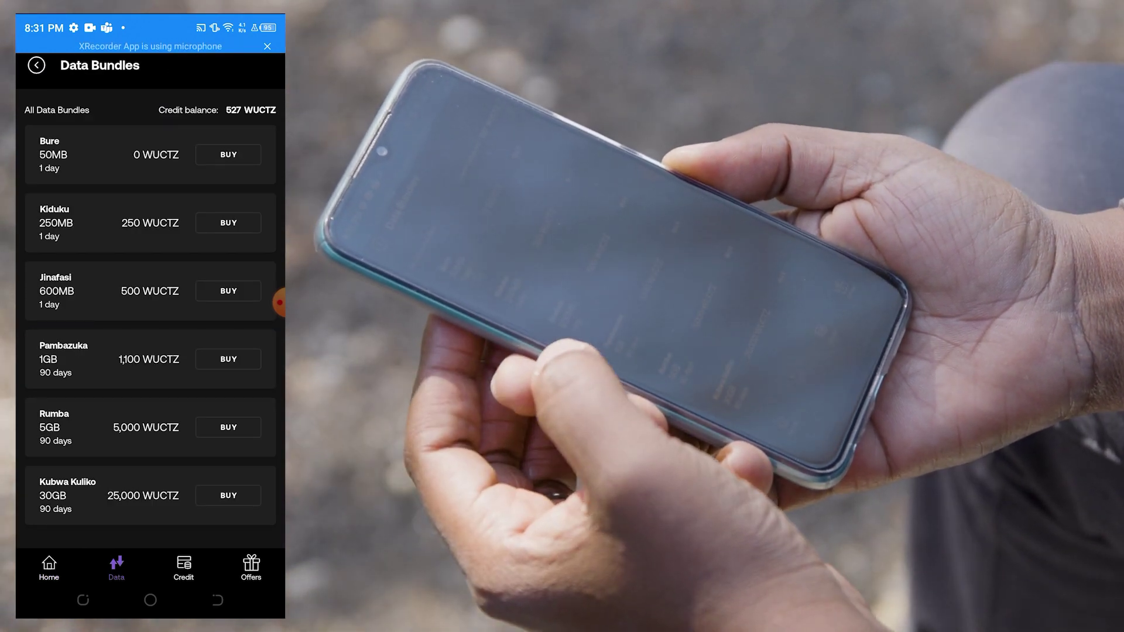
pyautogui.click(229, 154)
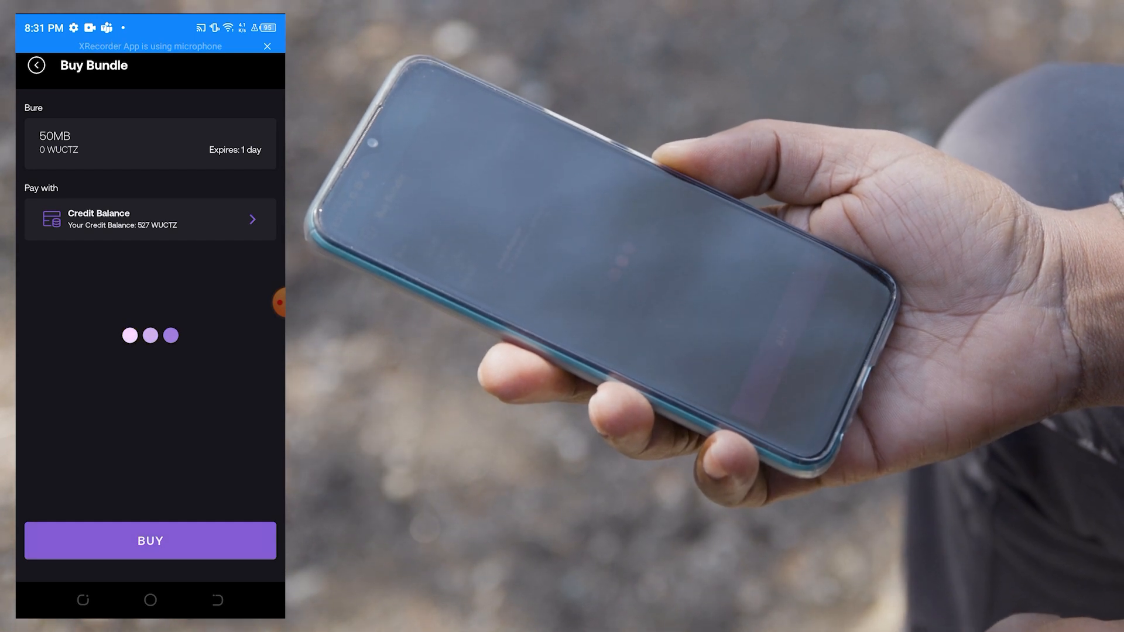
pyautogui.click(150, 541)
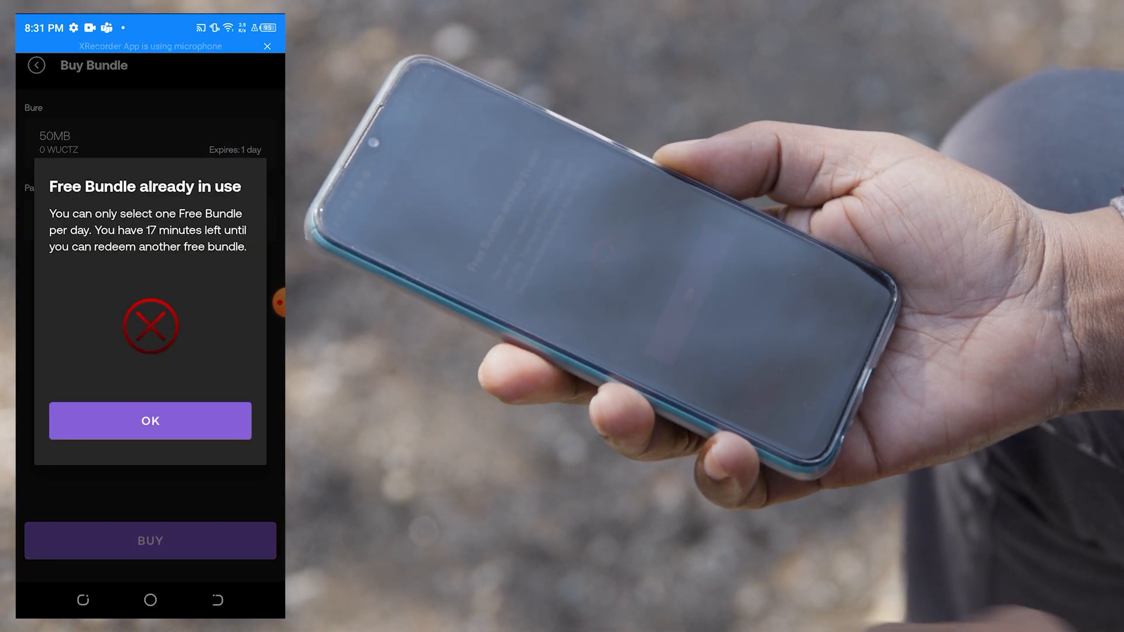
pyautogui.click(150, 420)
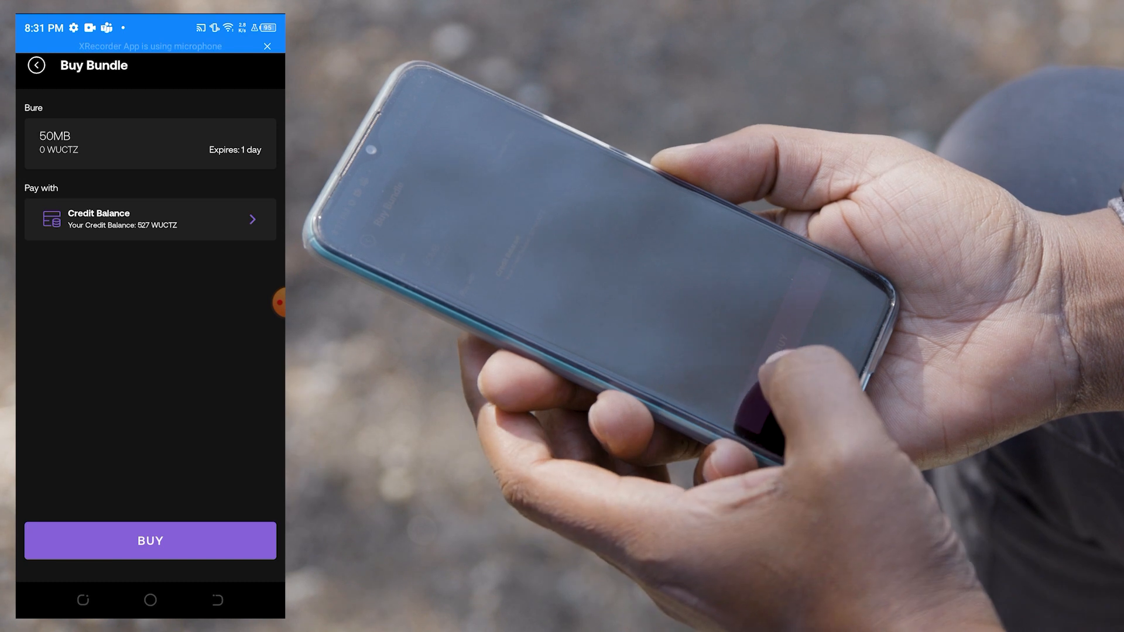
pyautogui.click(150, 541)
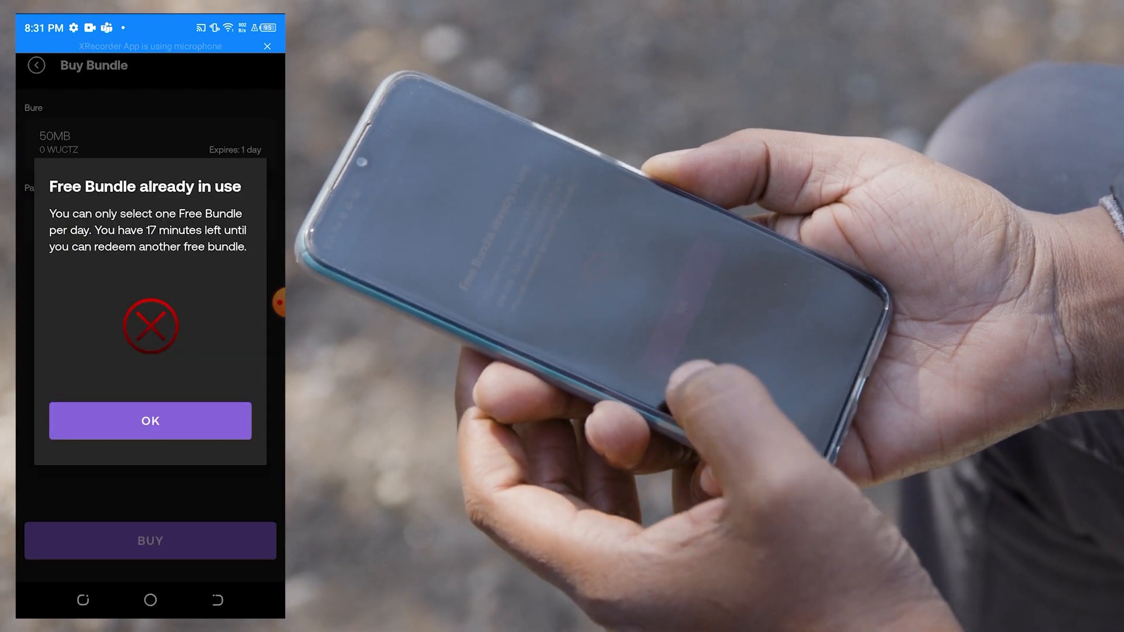
pyautogui.click(150, 420)
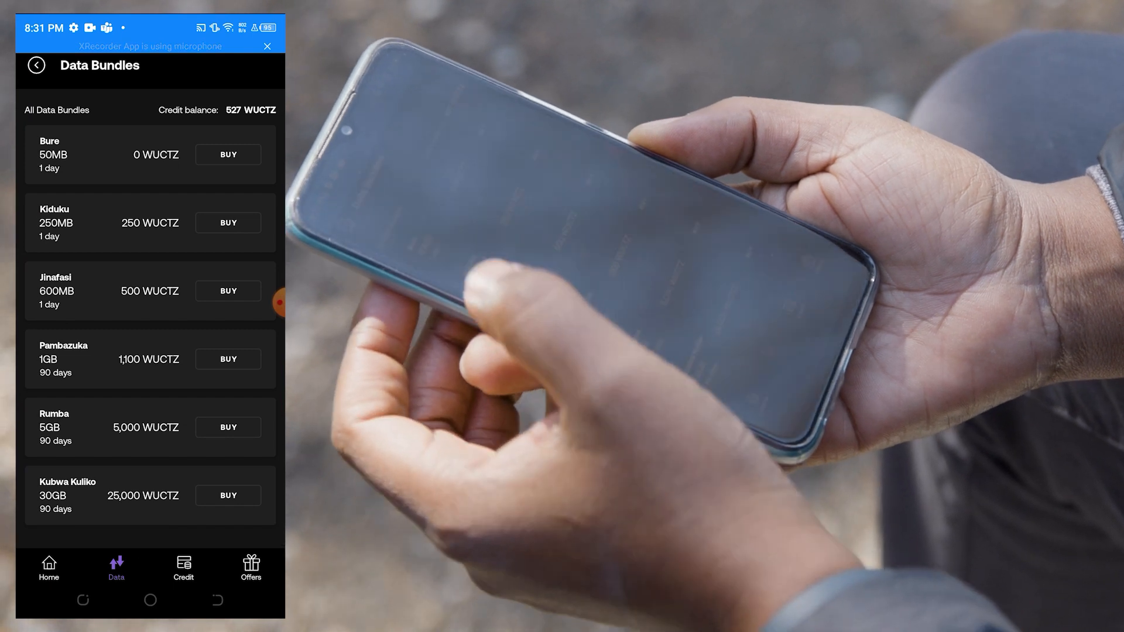
# Step: Buy the Kiduku 250MB bundle with credit balance, leaving 257 MB data and 277 WUCTZ credit
pyautogui.click(227, 223)
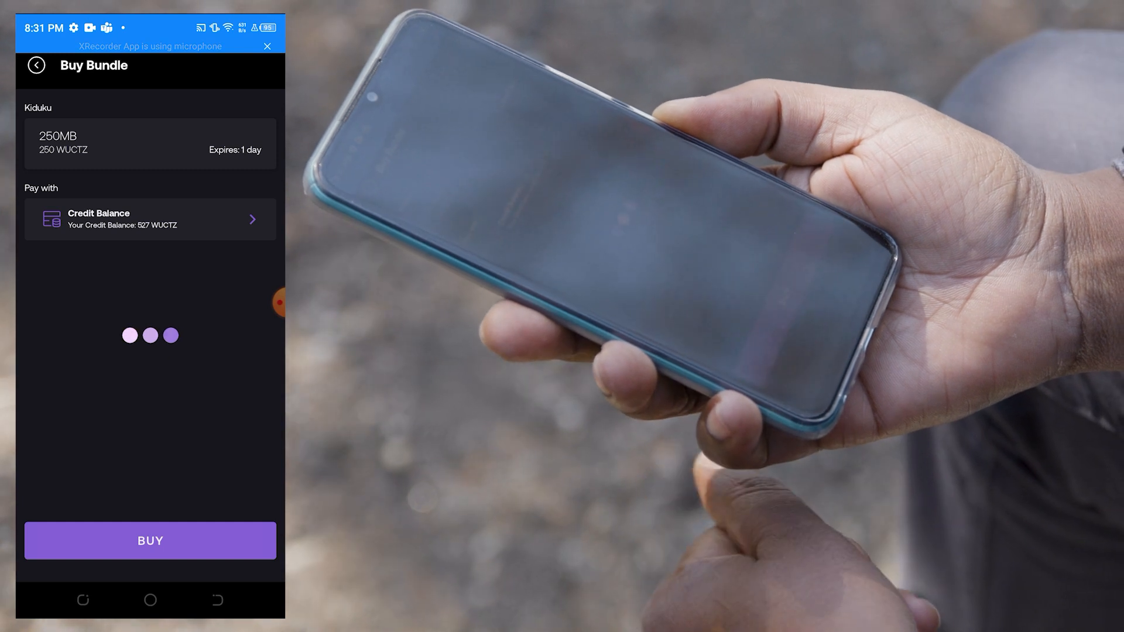
pyautogui.click(150, 540)
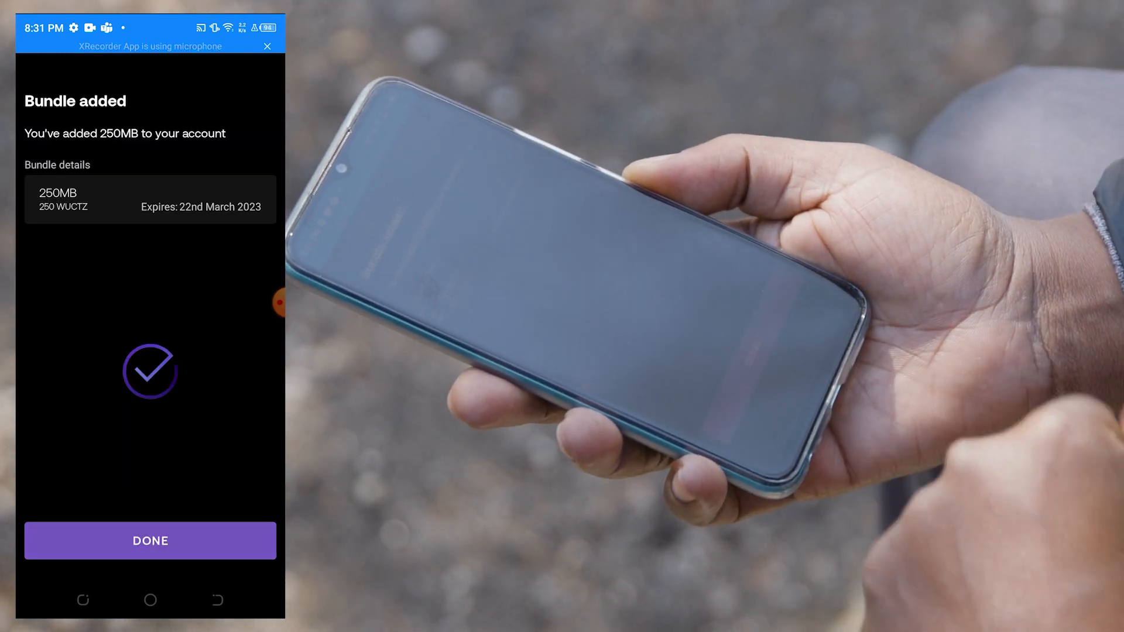
pyautogui.click(149, 540)
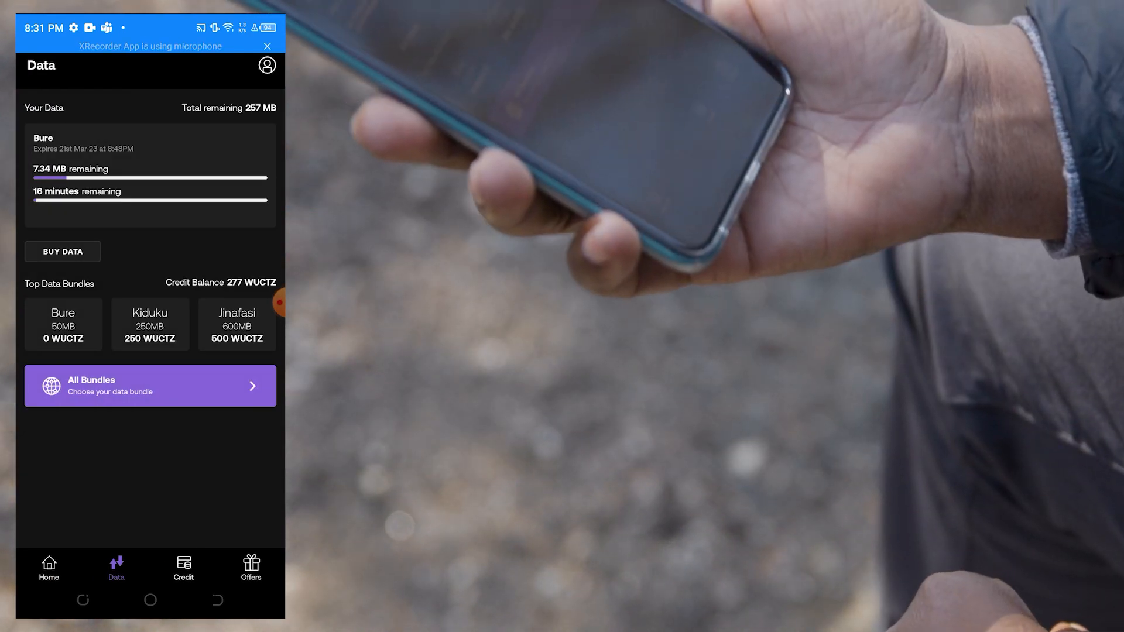